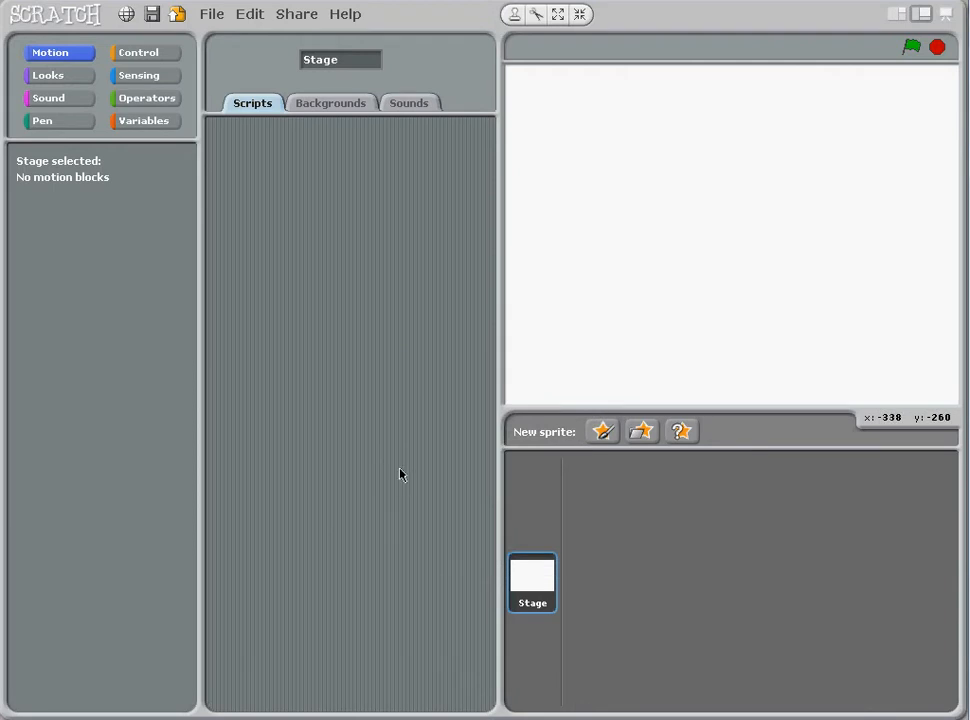
{"action": "mouse_move", "coordinate": [416, 420]}
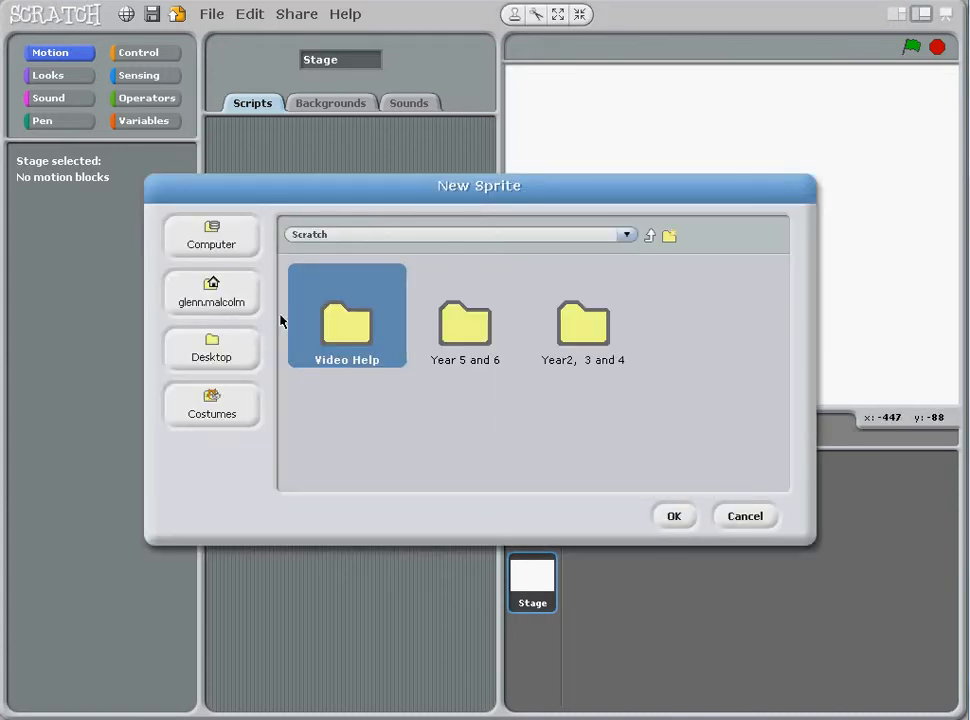
- Browse Computer > N: > Scratch > Year2, 3 and 4 and select the ladybug sprite file
{"action": "left_click", "coordinate": [212, 236]}
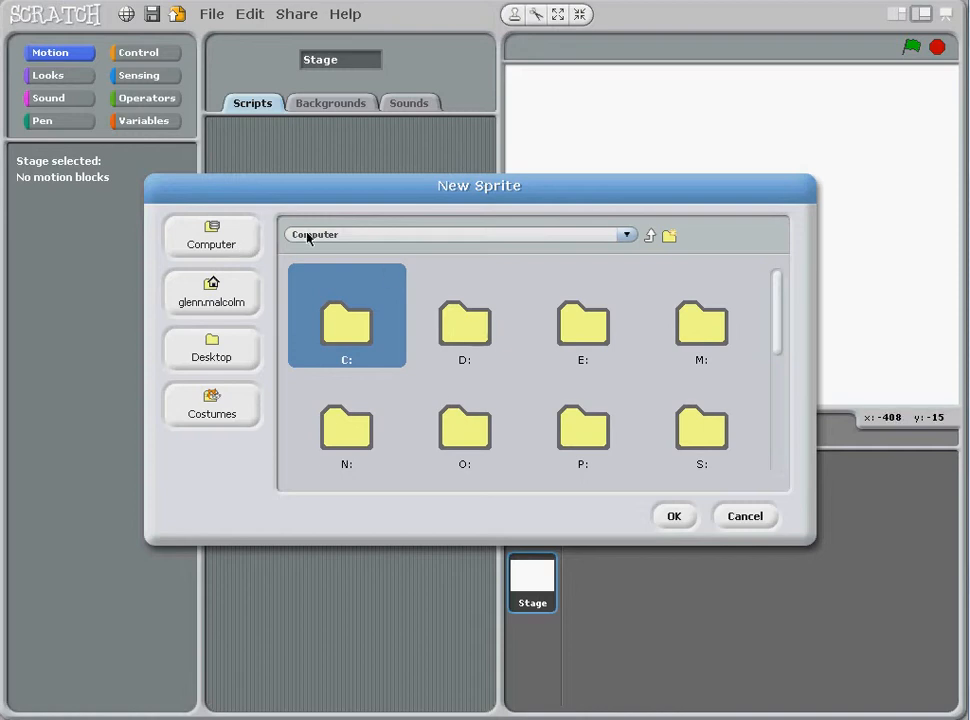
{"action": "mouse_move", "coordinate": [352, 448]}
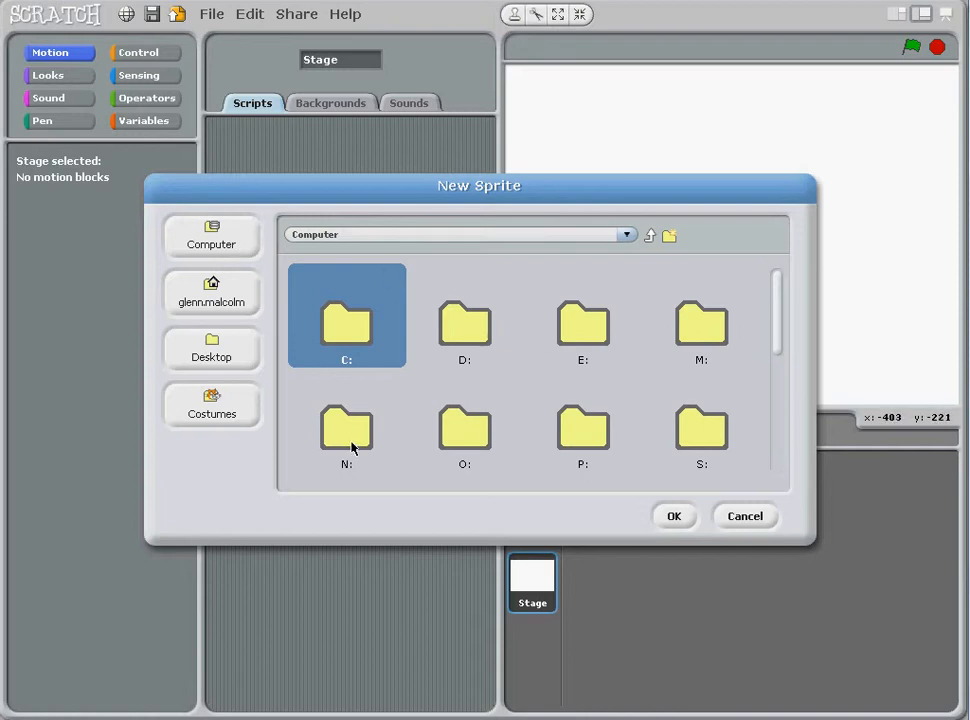
{"action": "mouse_move", "coordinate": [356, 446]}
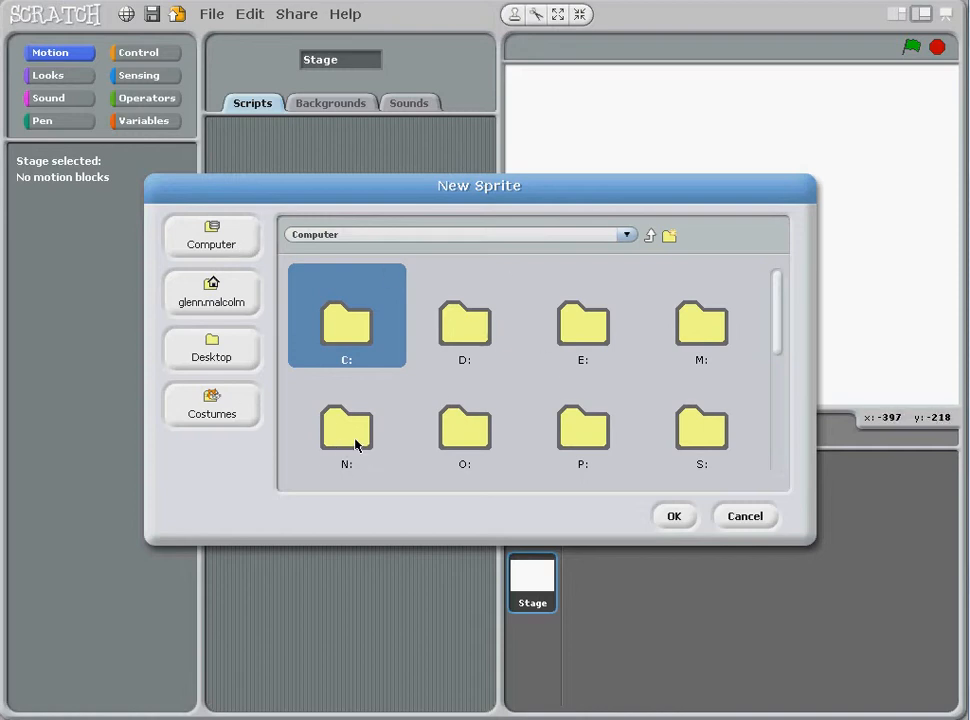
{"action": "mouse_move", "coordinate": [352, 430]}
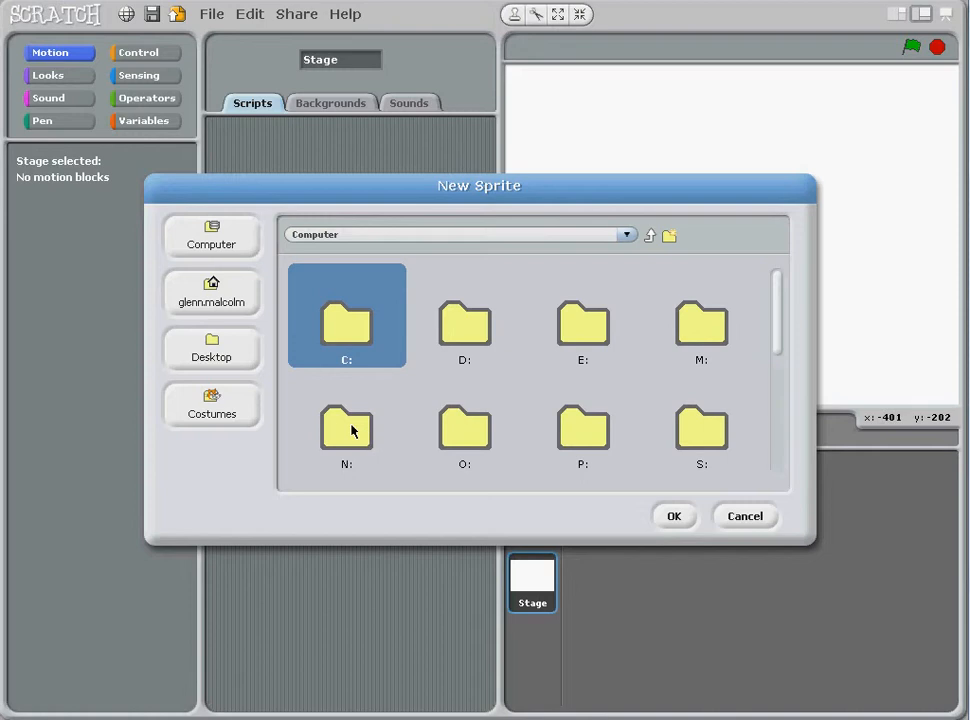
{"action": "double_click", "coordinate": [348, 430]}
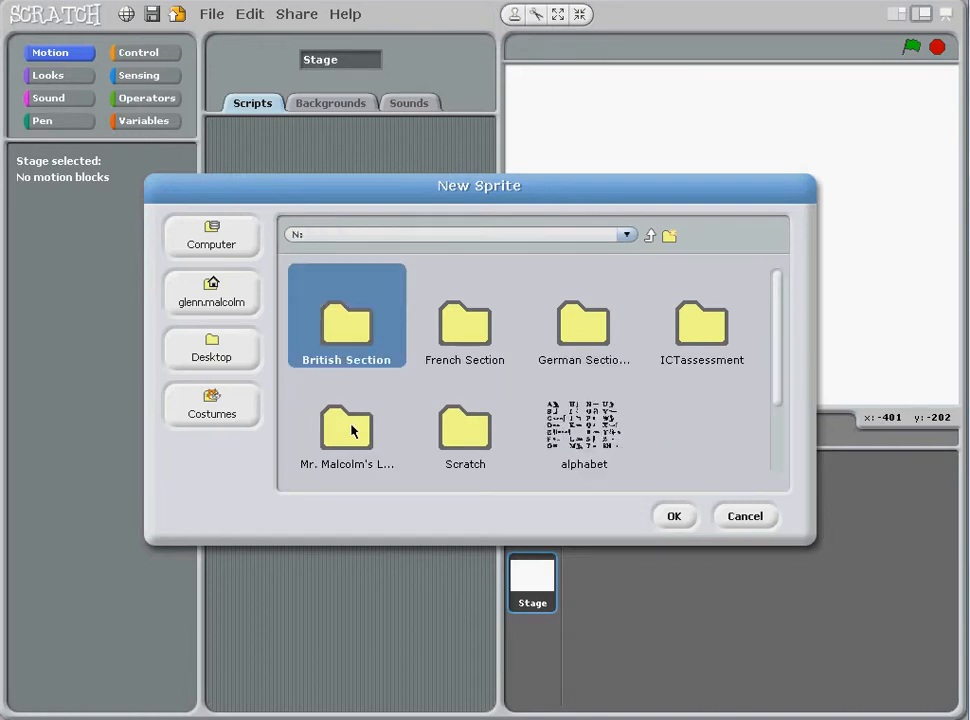
{"action": "mouse_move", "coordinate": [500, 454]}
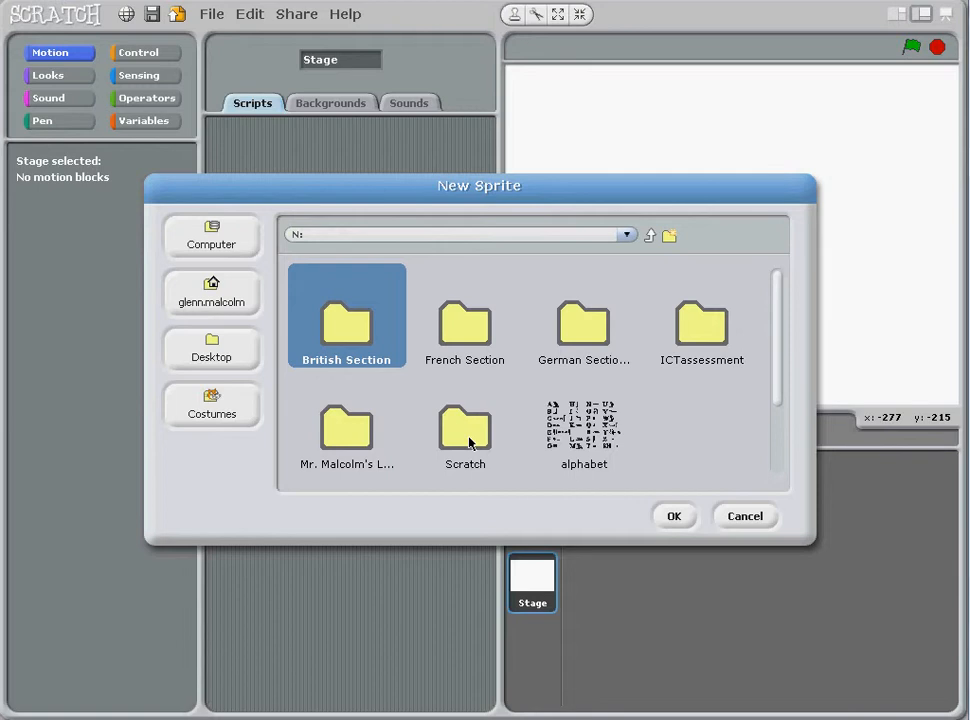
{"action": "double_click", "coordinate": [464, 430]}
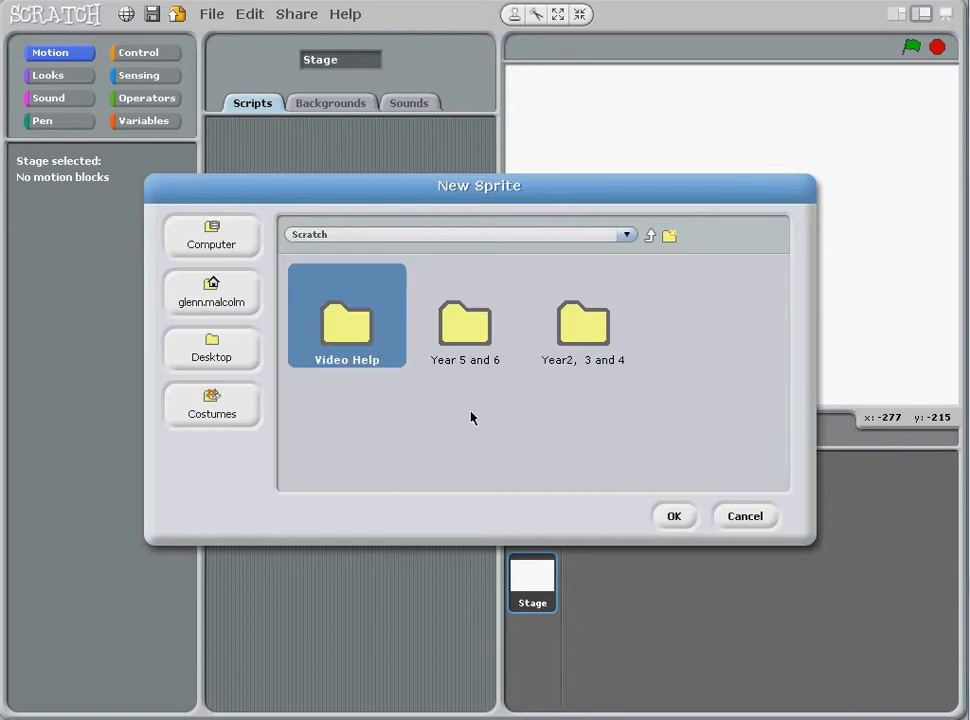
{"action": "mouse_move", "coordinate": [490, 396]}
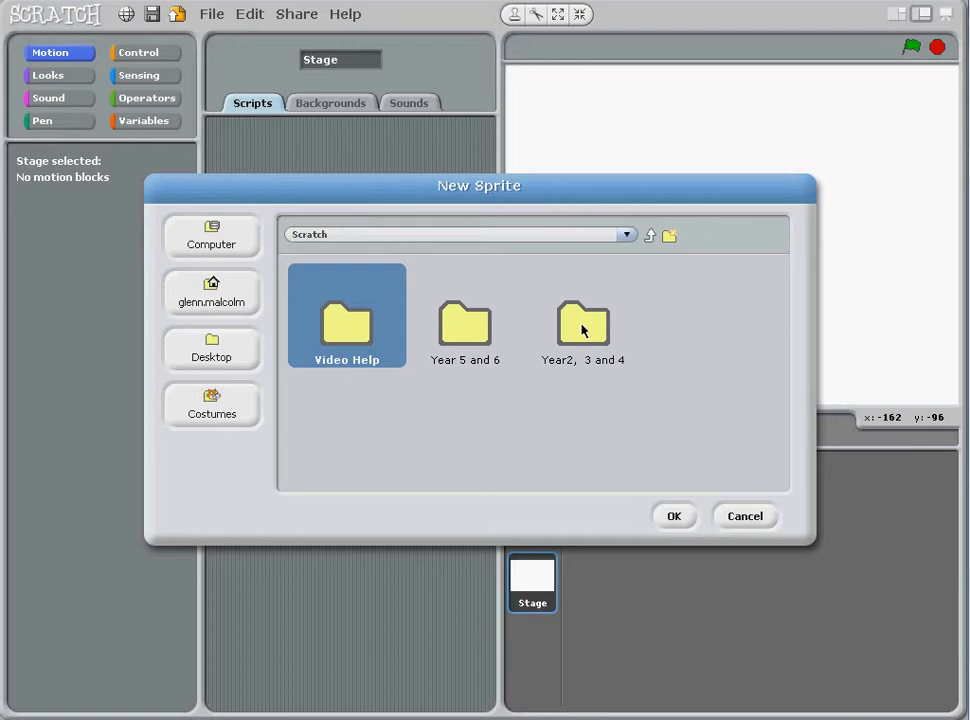
{"action": "double_click", "coordinate": [584, 320]}
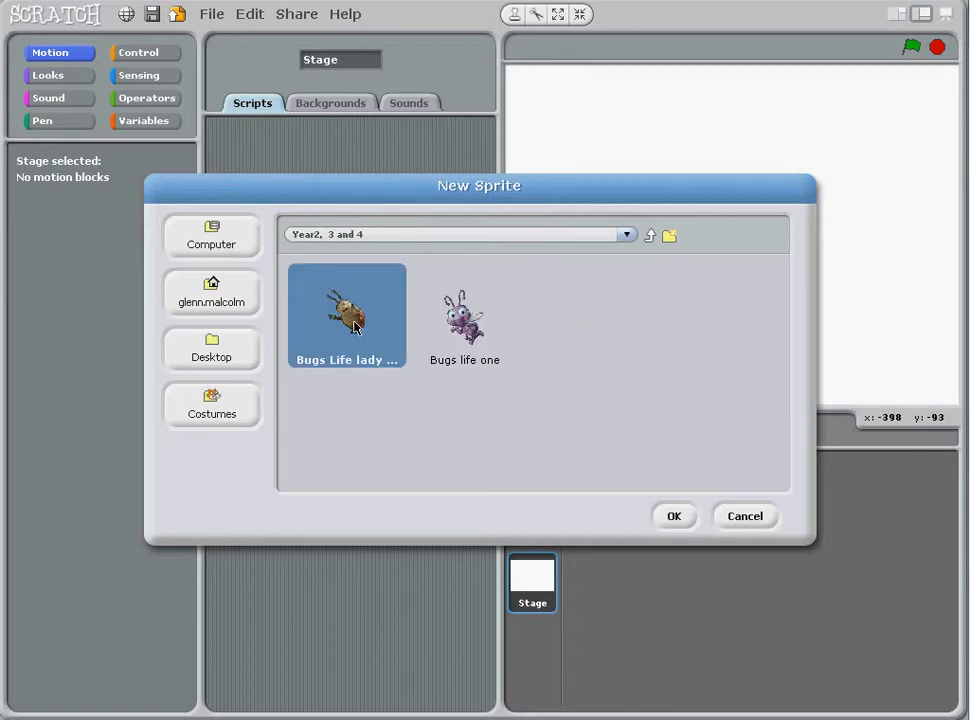
{"action": "left_click", "coordinate": [674, 516]}
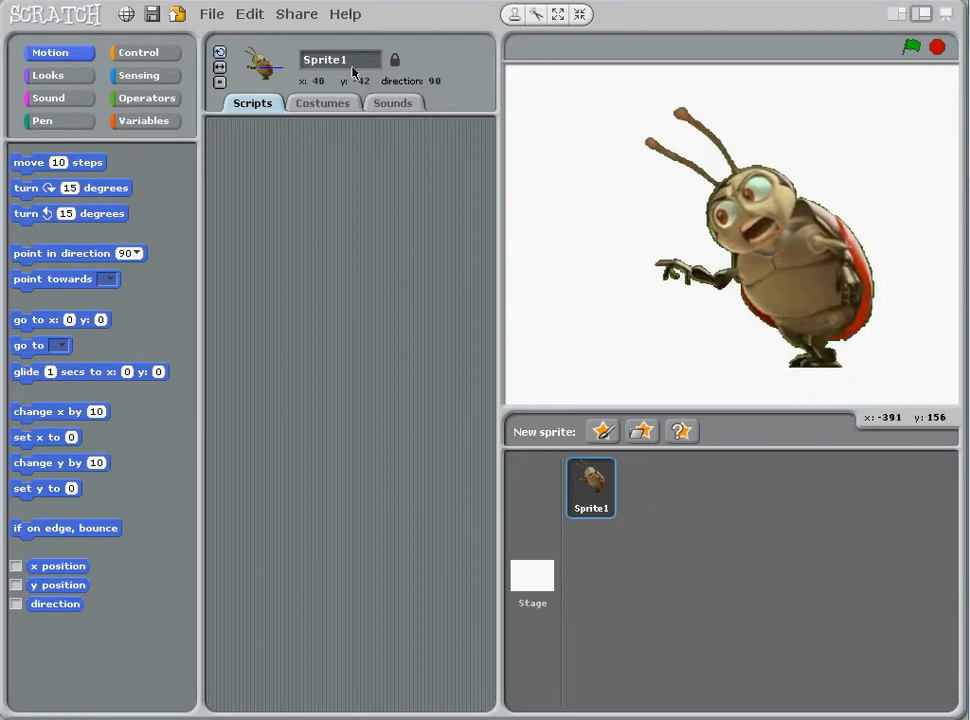
- Rename the imported Sprite1 to Ladybug in the sprite name box
{"action": "left_click", "coordinate": [340, 60]}
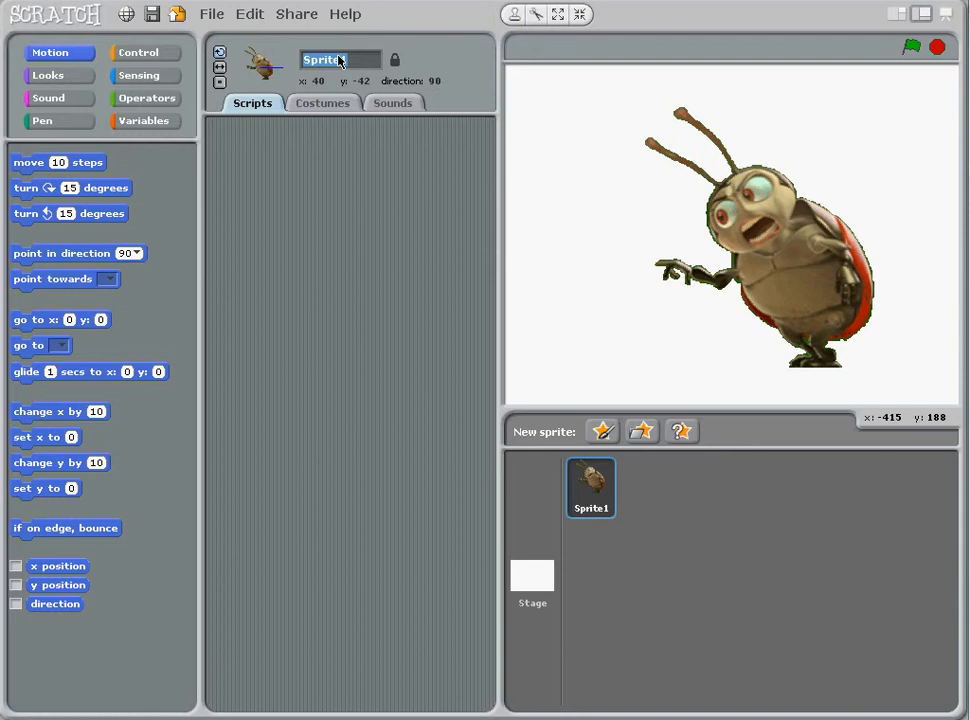
{"action": "type", "text": "Lab"}
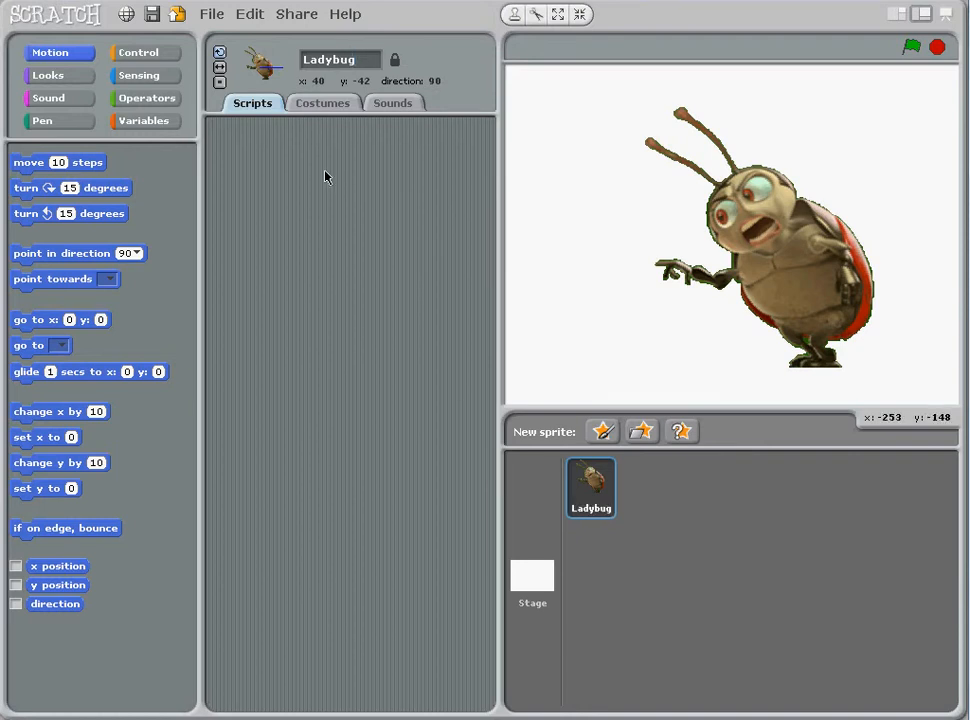
- Copy the ladybug's first costume into a second costume and bring it into the Paint Editor
{"action": "left_click", "coordinate": [322, 102]}
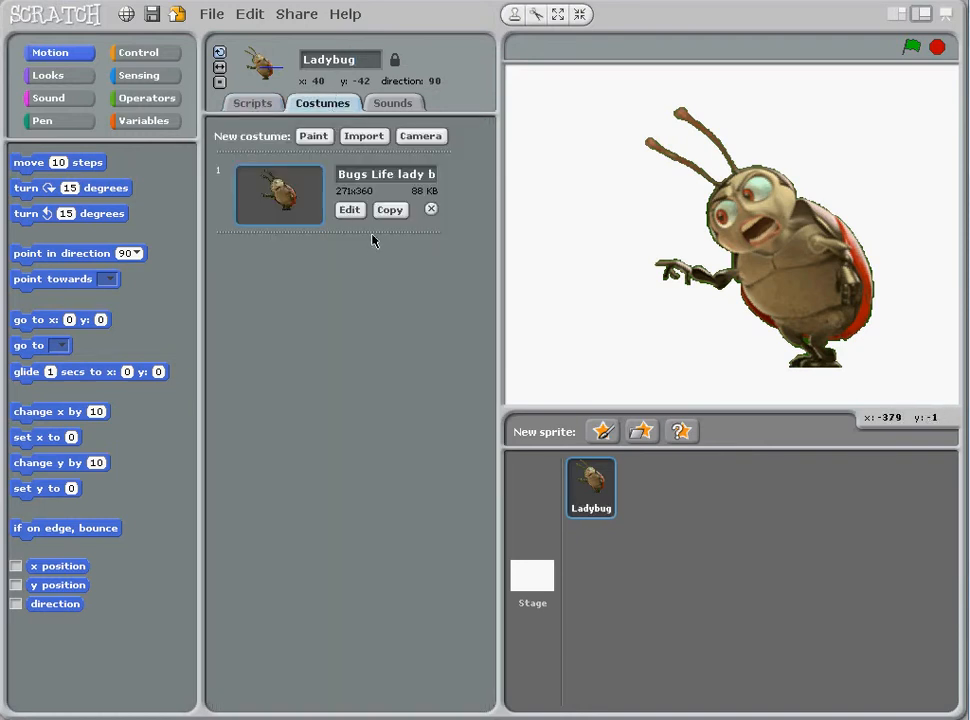
{"action": "mouse_move", "coordinate": [768, 220]}
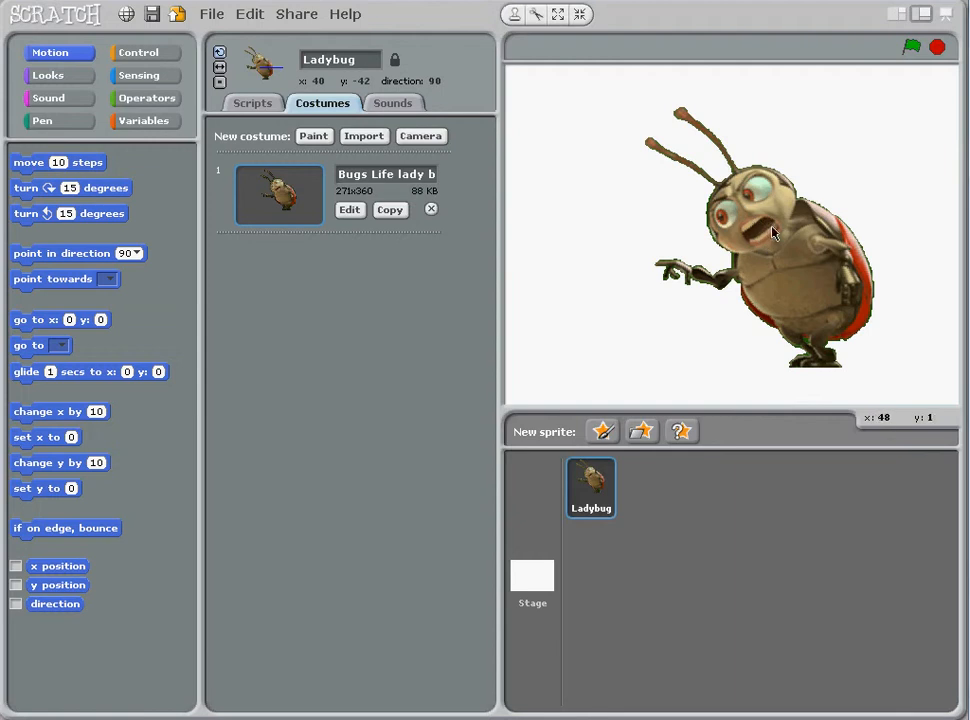
{"action": "left_click", "coordinate": [390, 210]}
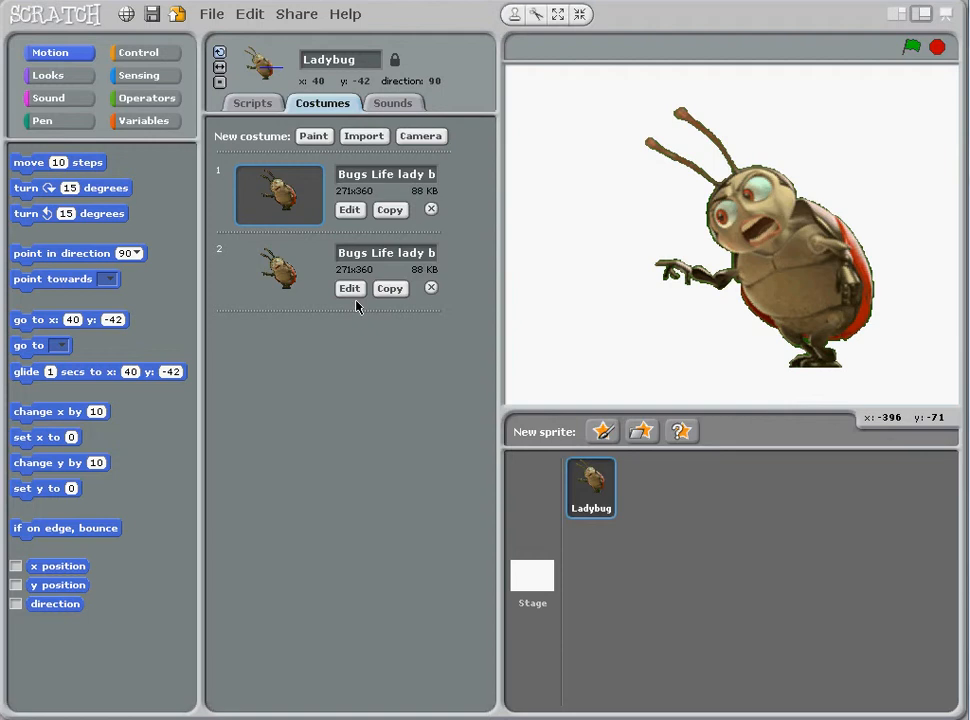
{"action": "mouse_move", "coordinate": [246, 252]}
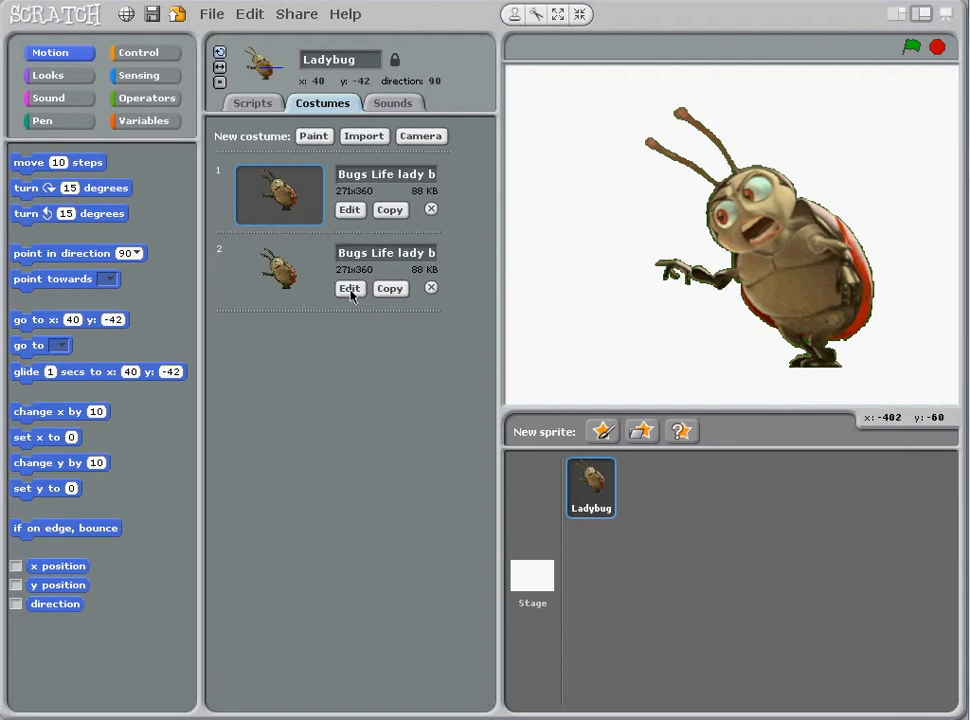
{"action": "left_click", "coordinate": [348, 288]}
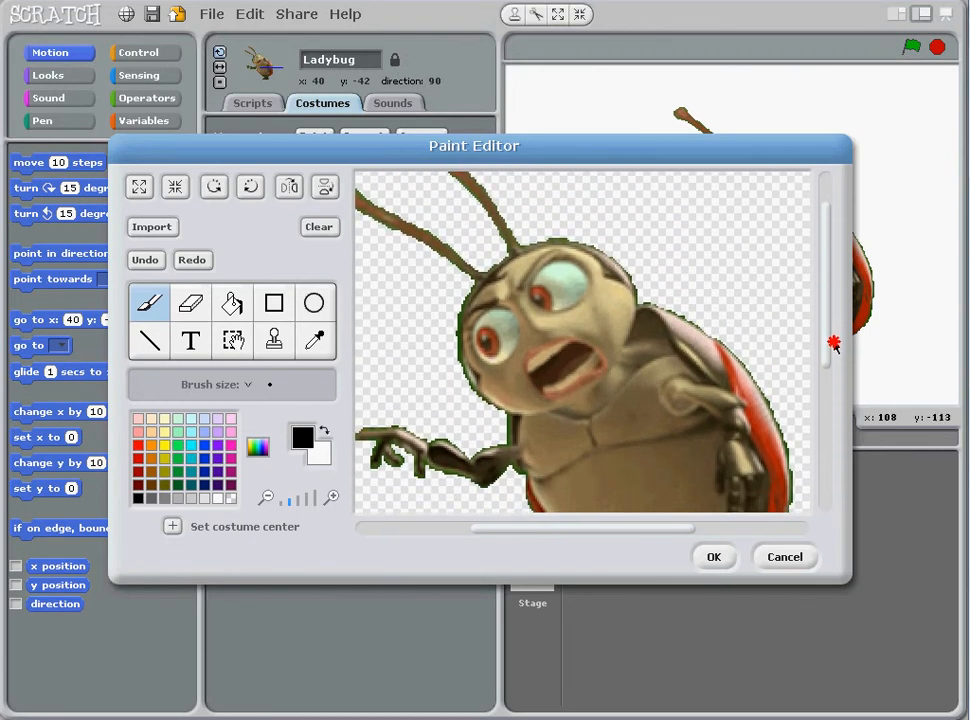
{"action": "mouse_move", "coordinate": [232, 340]}
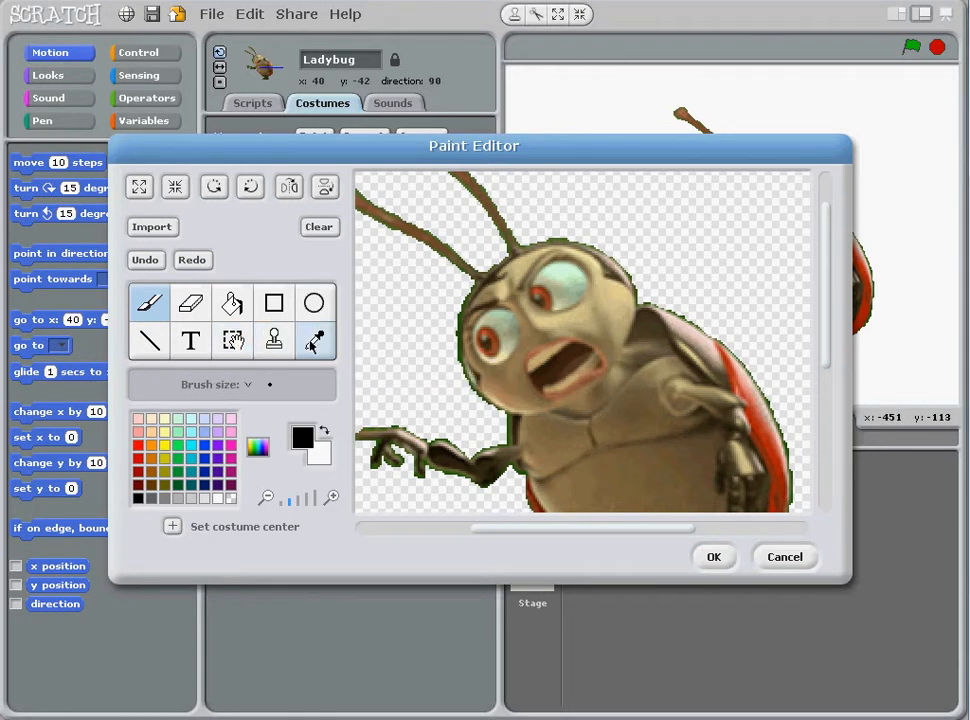
{"action": "mouse_move", "coordinate": [314, 340]}
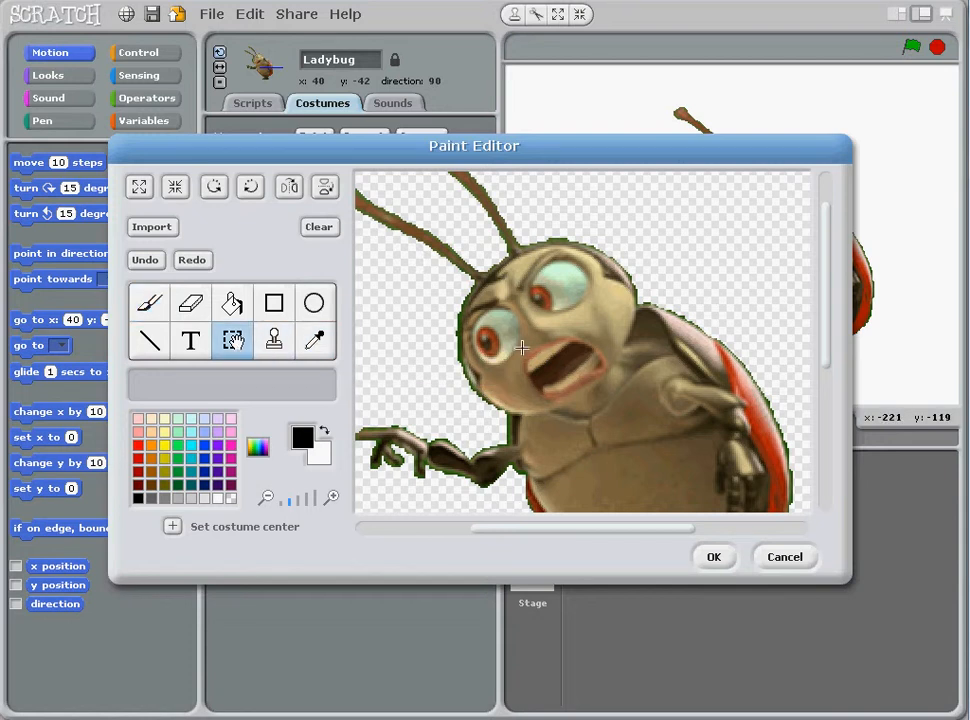
- Select the region around the ladybug's mouth with the Select tool to move it lower
{"action": "left_click_drag", "start_coordinate": [520, 348], "coordinate": [610, 412]}
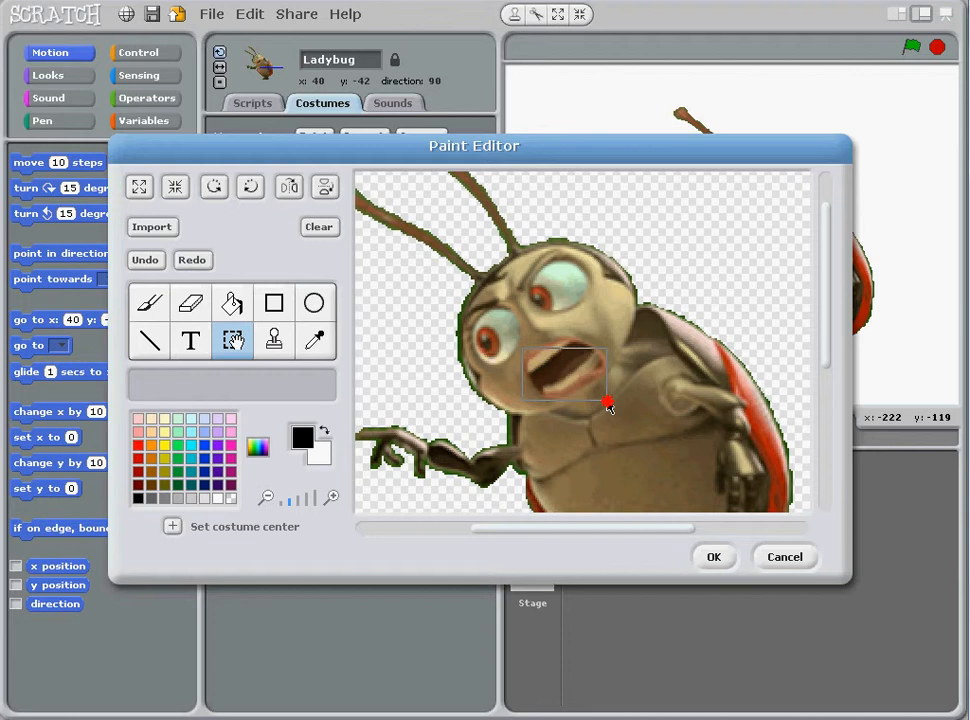
{"action": "mouse_move", "coordinate": [564, 374]}
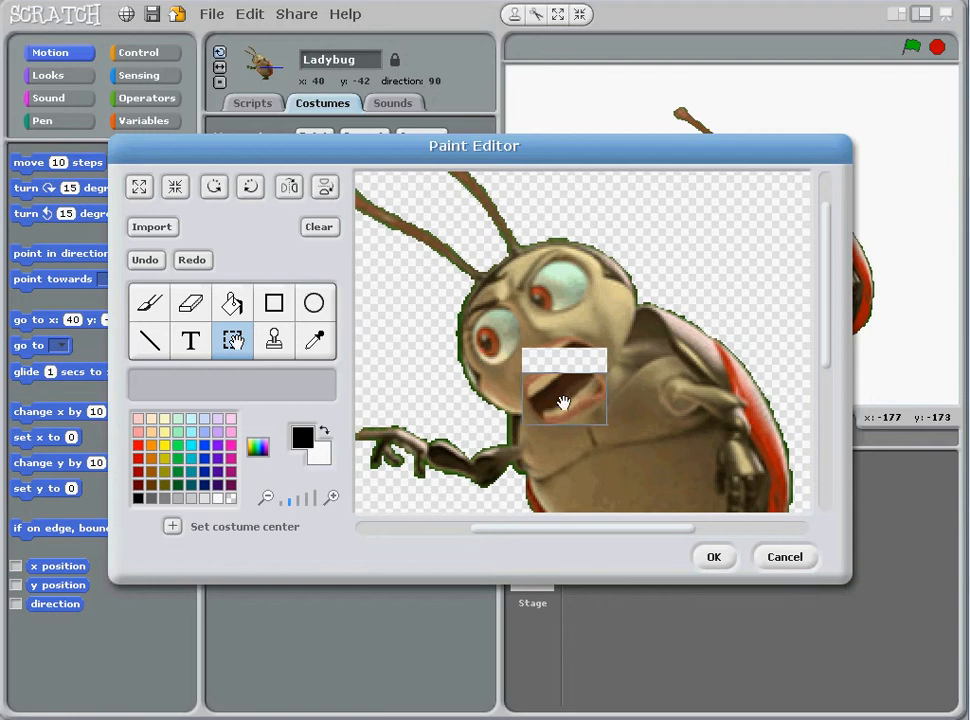
- Sample the ladybug's skin colour with the Eyedropper and bucket-fill the blank patch, undoing and redoing the fill
{"action": "left_click", "coordinate": [314, 340]}
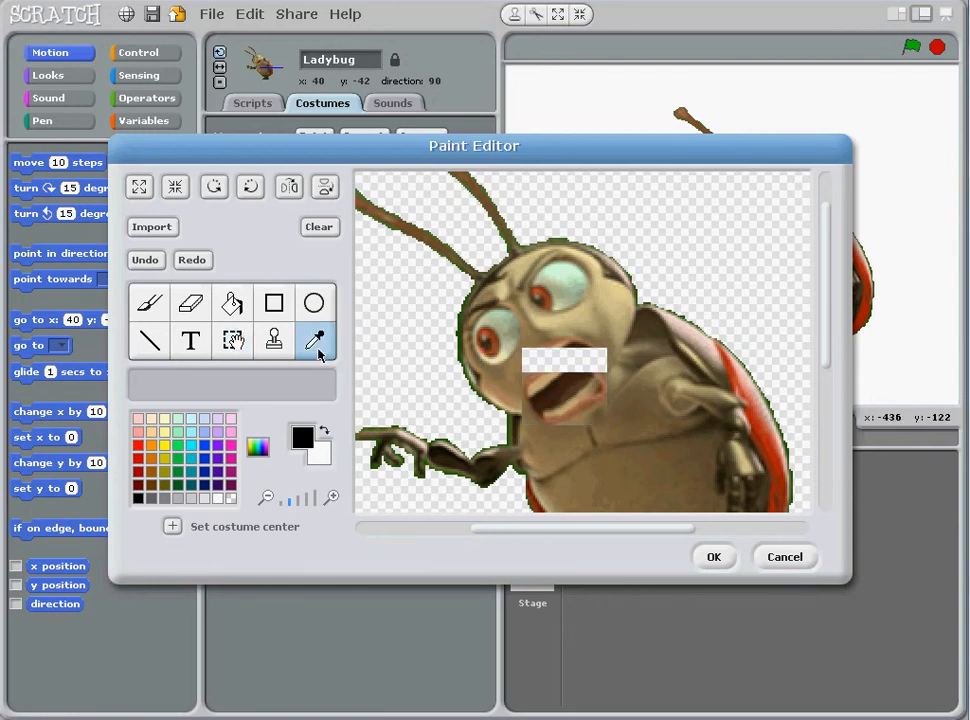
{"action": "left_click", "coordinate": [572, 356]}
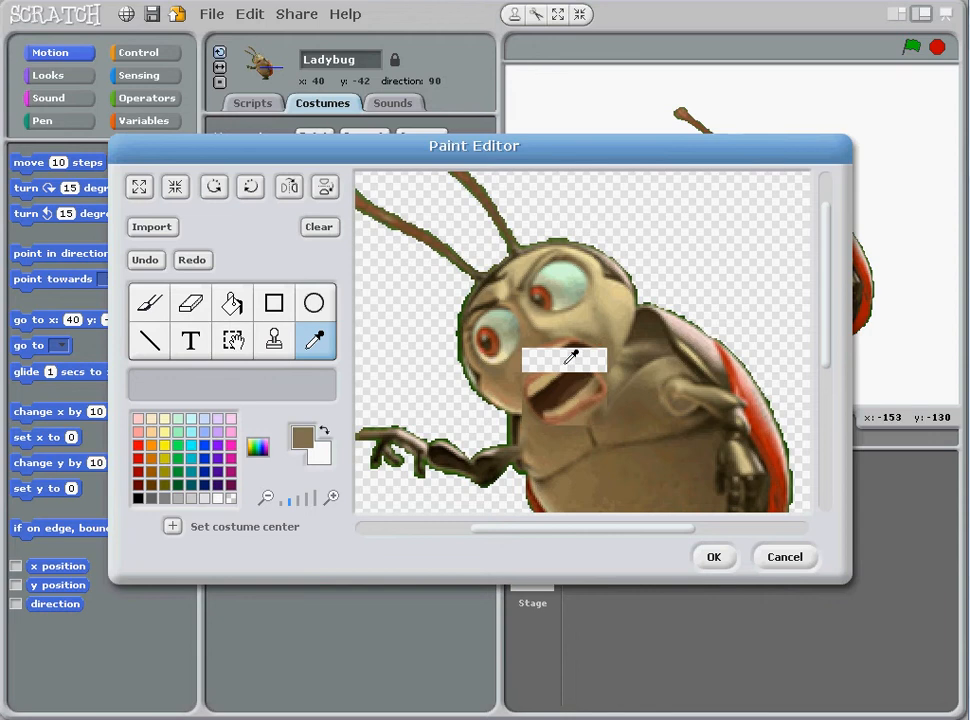
{"action": "left_click", "coordinate": [232, 304]}
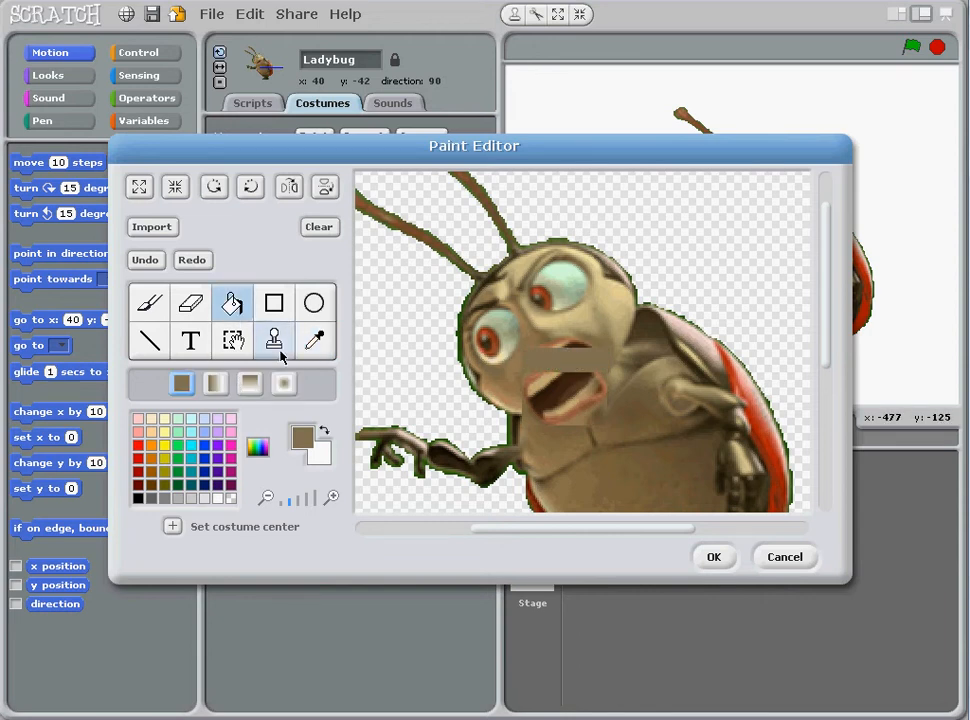
{"action": "left_click", "coordinate": [316, 340]}
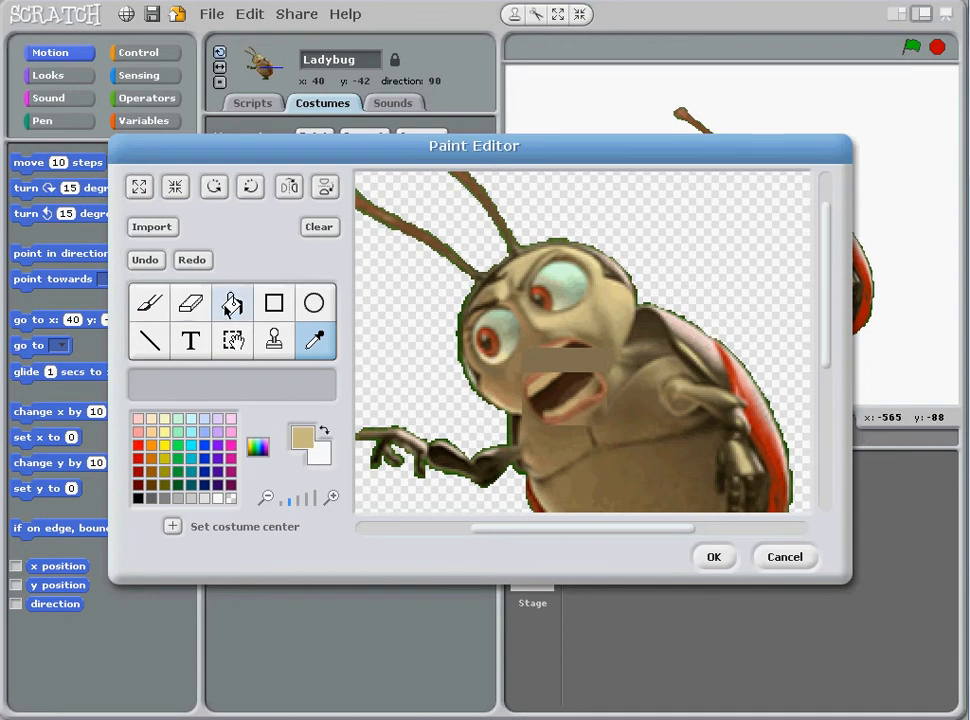
{"action": "left_click", "coordinate": [516, 364]}
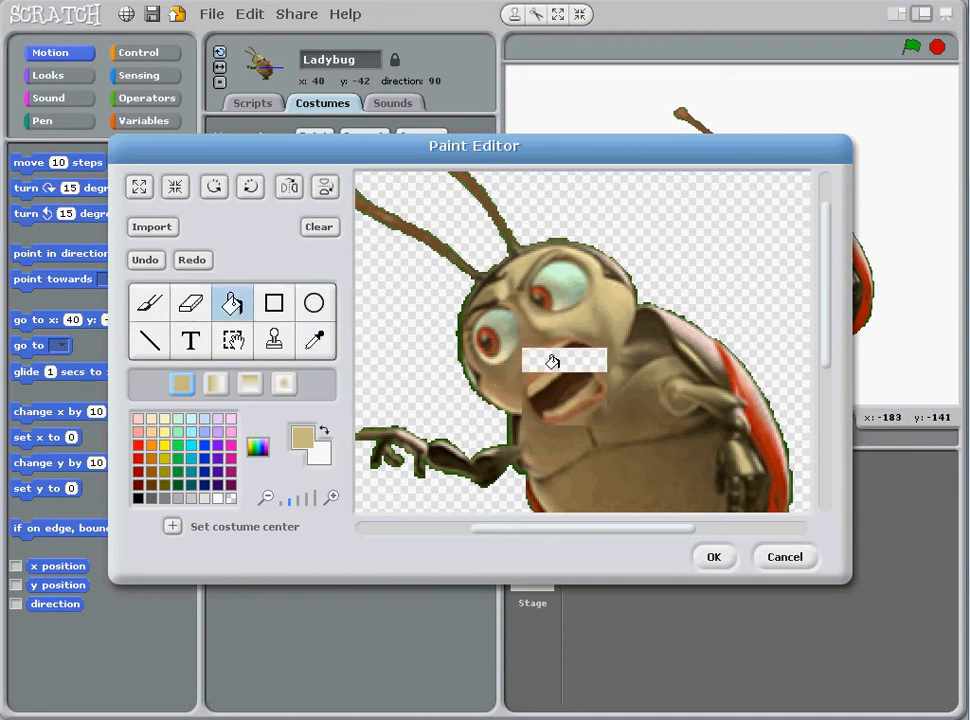
{"action": "left_click", "coordinate": [552, 360]}
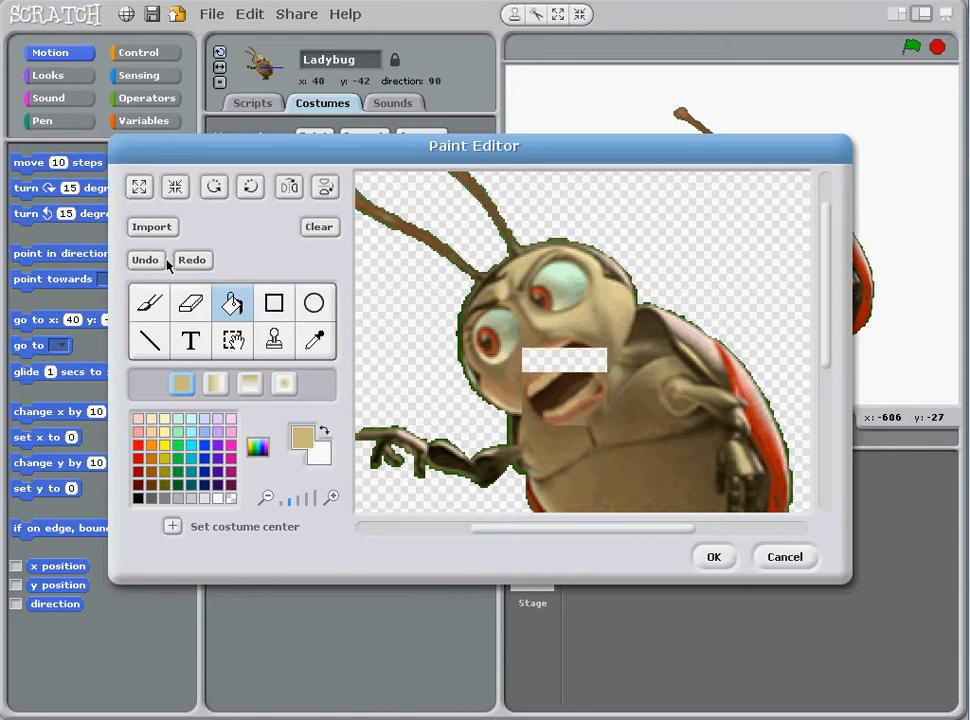
{"action": "left_click", "coordinate": [564, 360]}
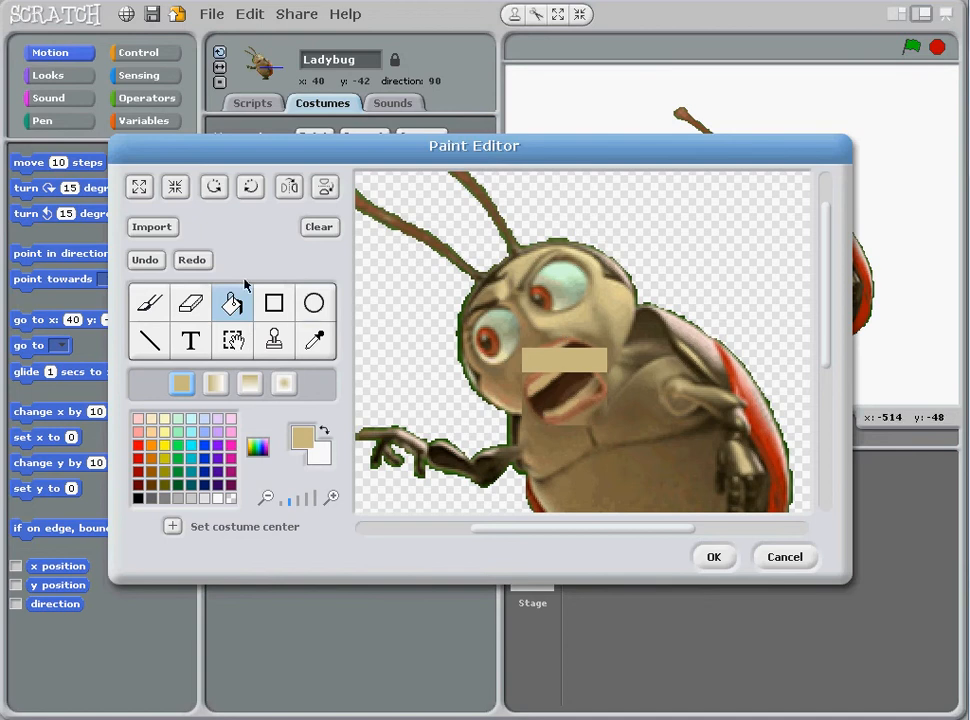
- Resample a darker skin tone near the mouth and refill the patch so it blends
{"action": "left_click", "coordinate": [316, 340]}
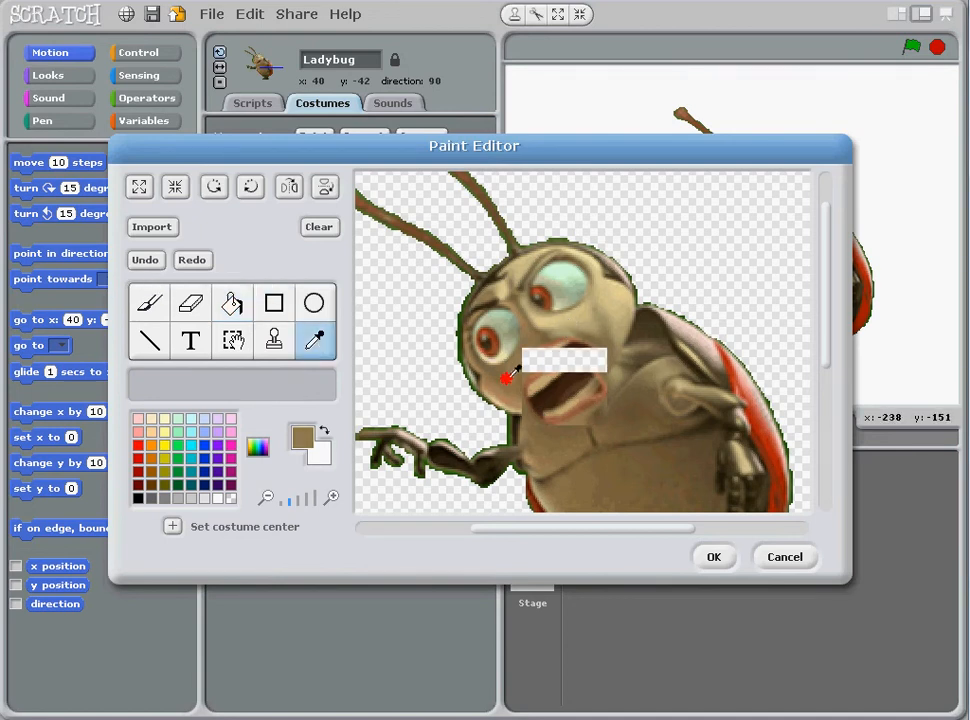
{"action": "left_click", "coordinate": [232, 304]}
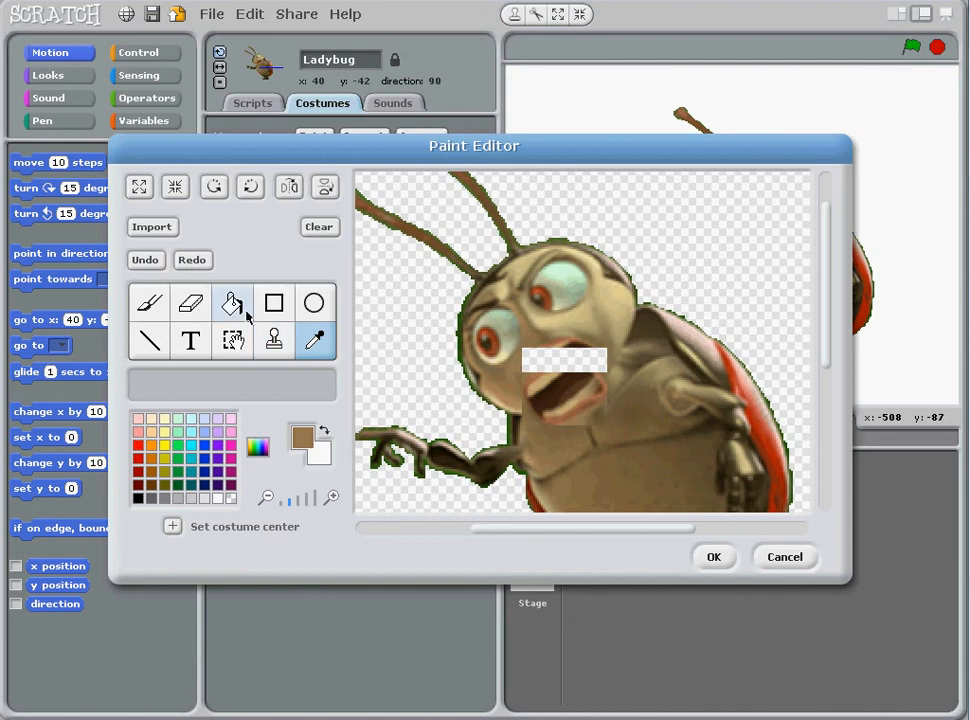
{"action": "left_click", "coordinate": [232, 304]}
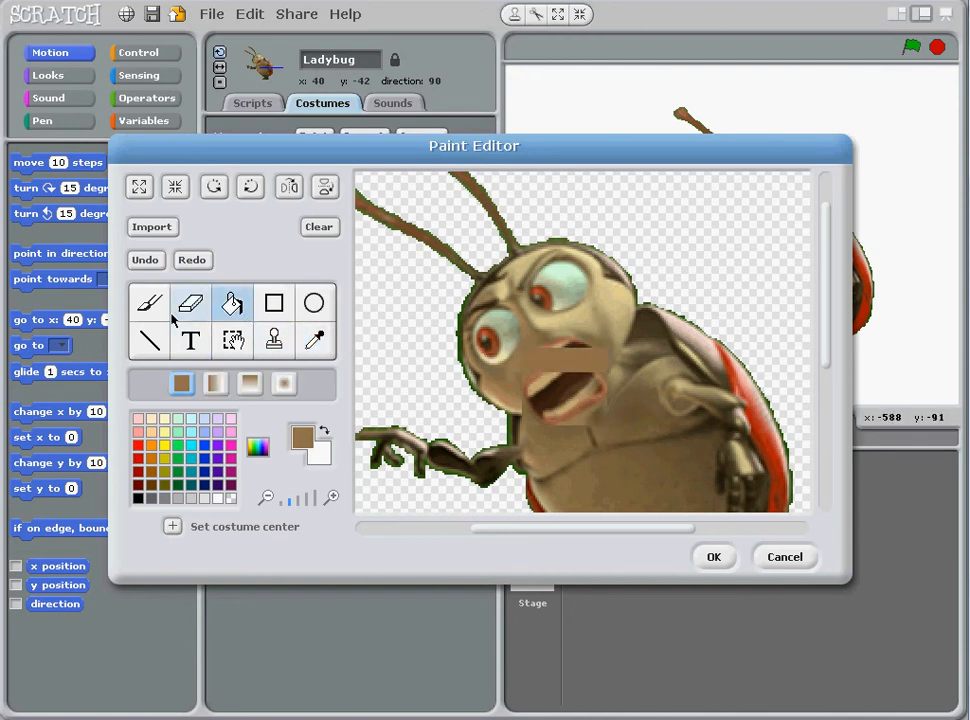
- Confirm the Paint Editor with OK so the lowered-mouth costume is saved
{"action": "left_click", "coordinate": [148, 304]}
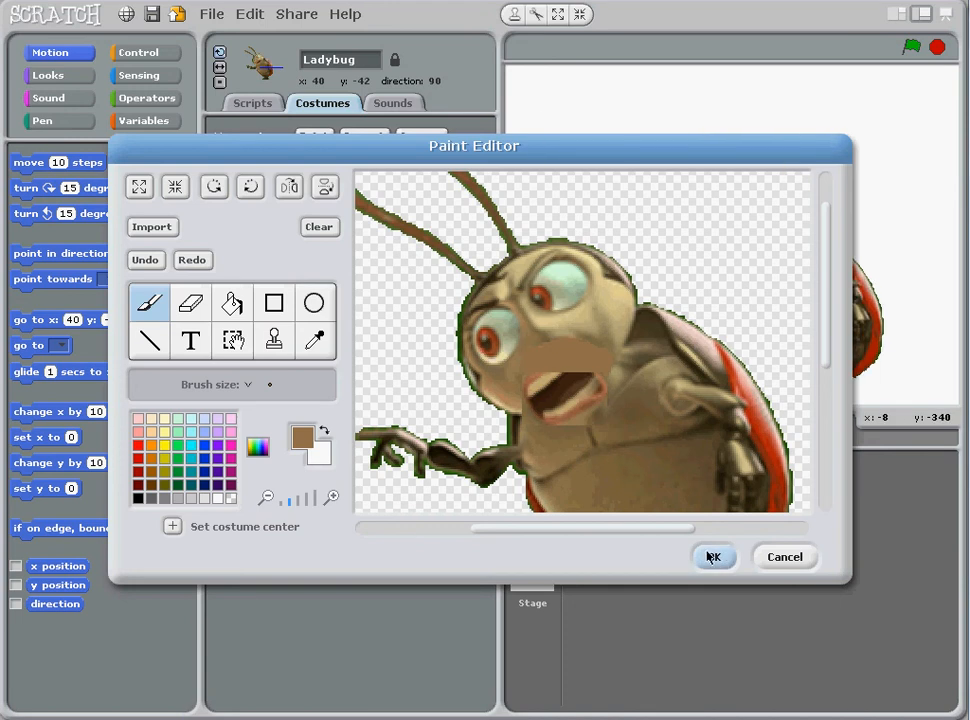
{"action": "left_click", "coordinate": [712, 556]}
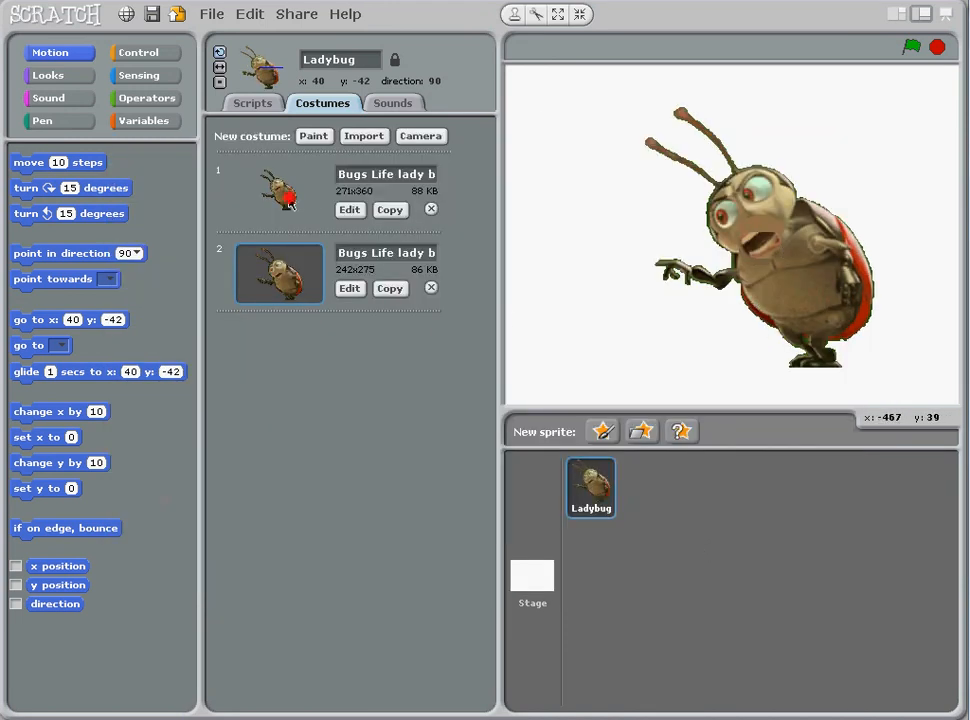
- Flip between costume 1 and 2 to compare, settle on costume 1, and show the Scripts area
{"action": "left_click", "coordinate": [280, 194]}
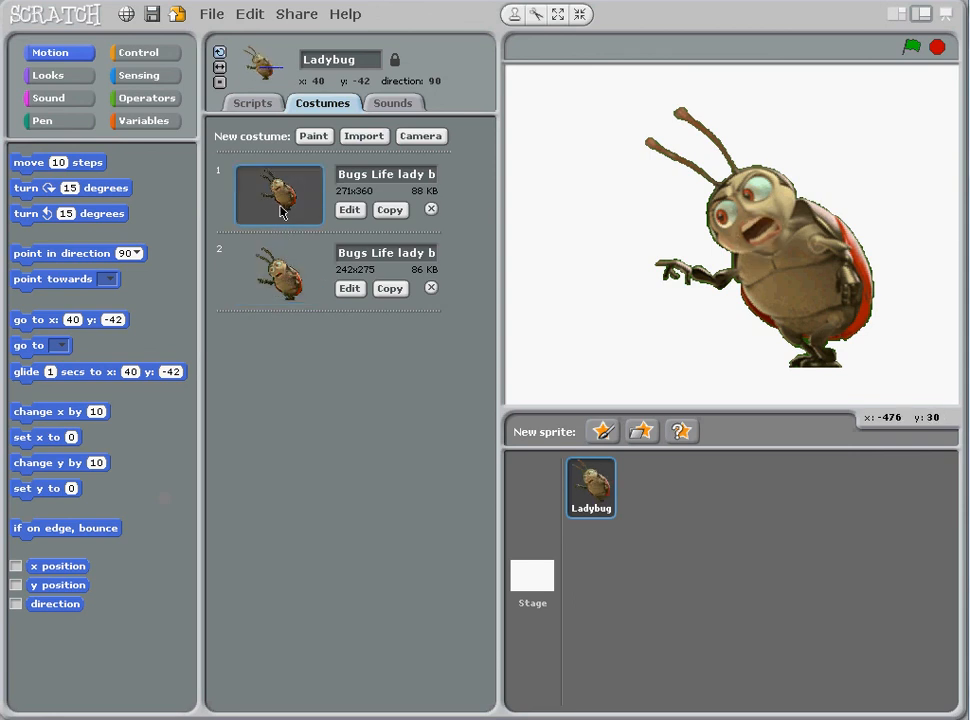
{"action": "left_click", "coordinate": [280, 272]}
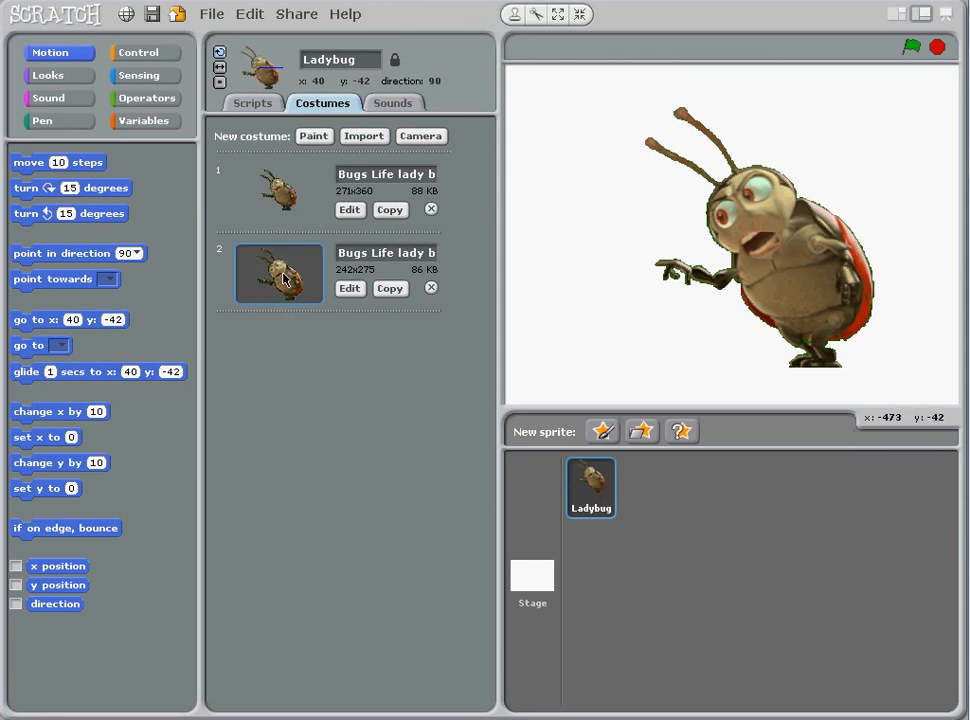
{"action": "left_click", "coordinate": [278, 192]}
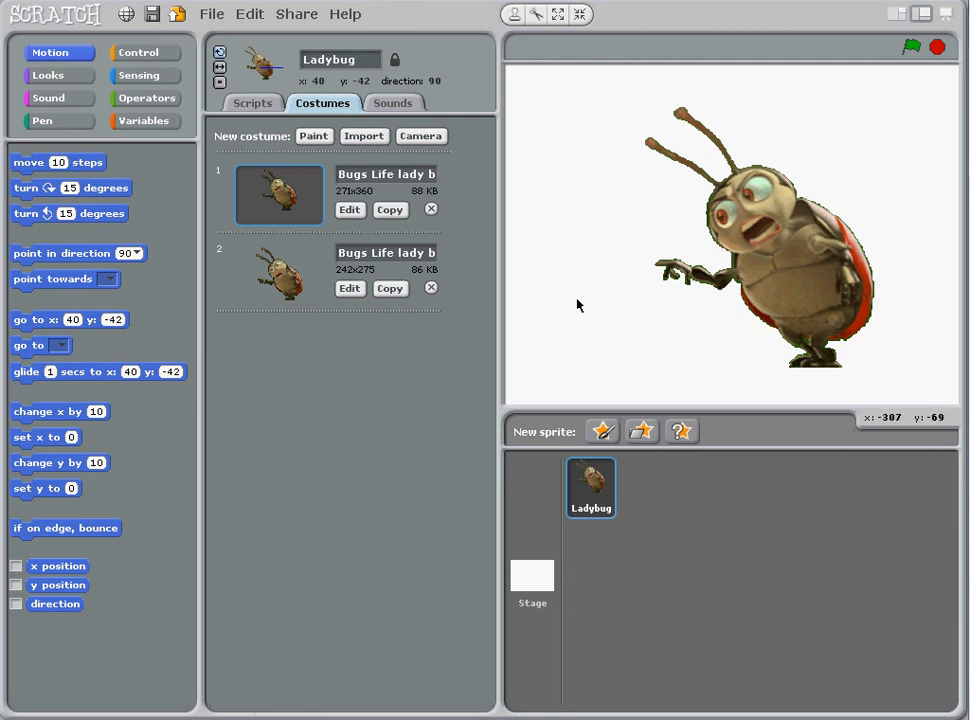
{"action": "left_click", "coordinate": [252, 104]}
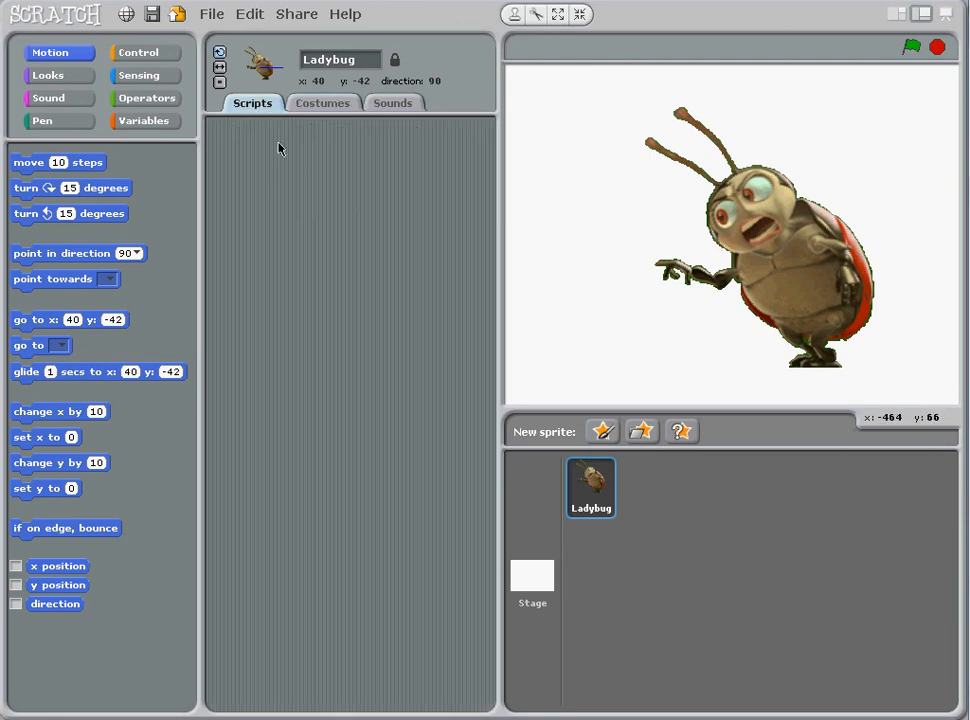